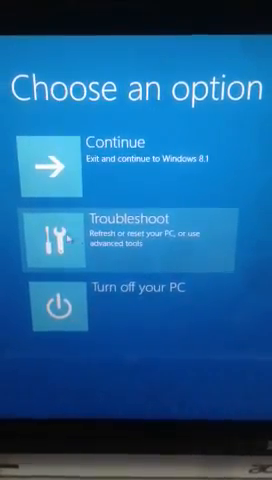
- Open Troubleshoot from the Choose an option screen to reach refresh and reset options
{"action": "left_click", "coordinate": [136, 230]}
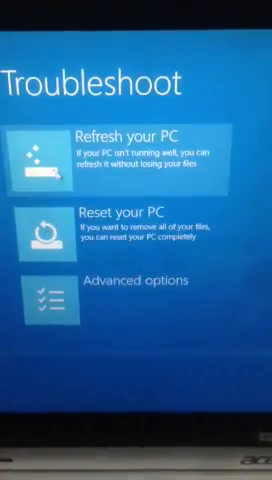